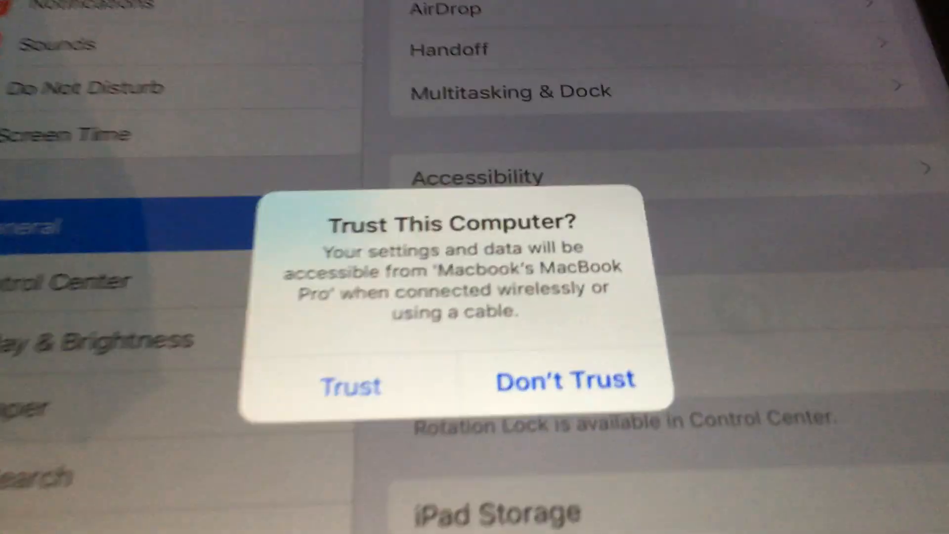
Step: Trust the MacBook Pro on the iPad's 'Trust This Computer?' alert
left_click(349, 386)
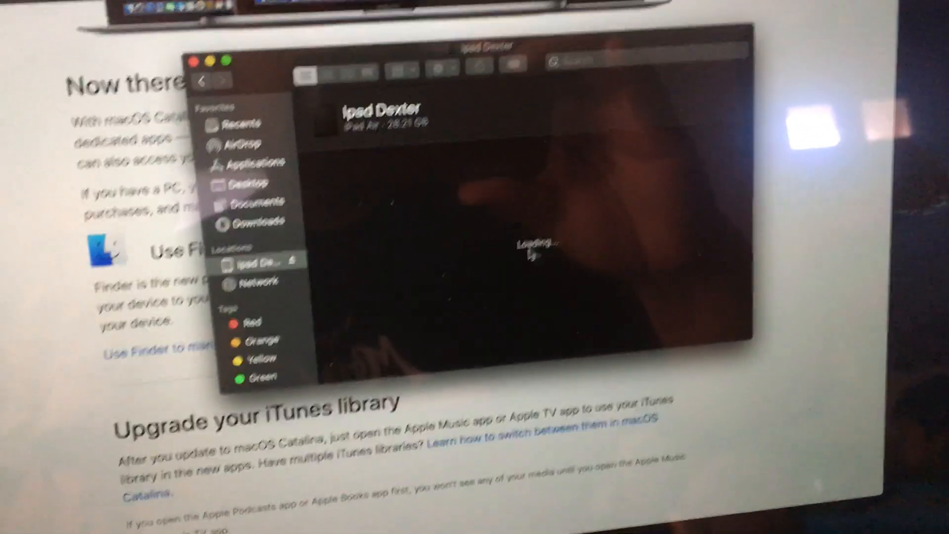